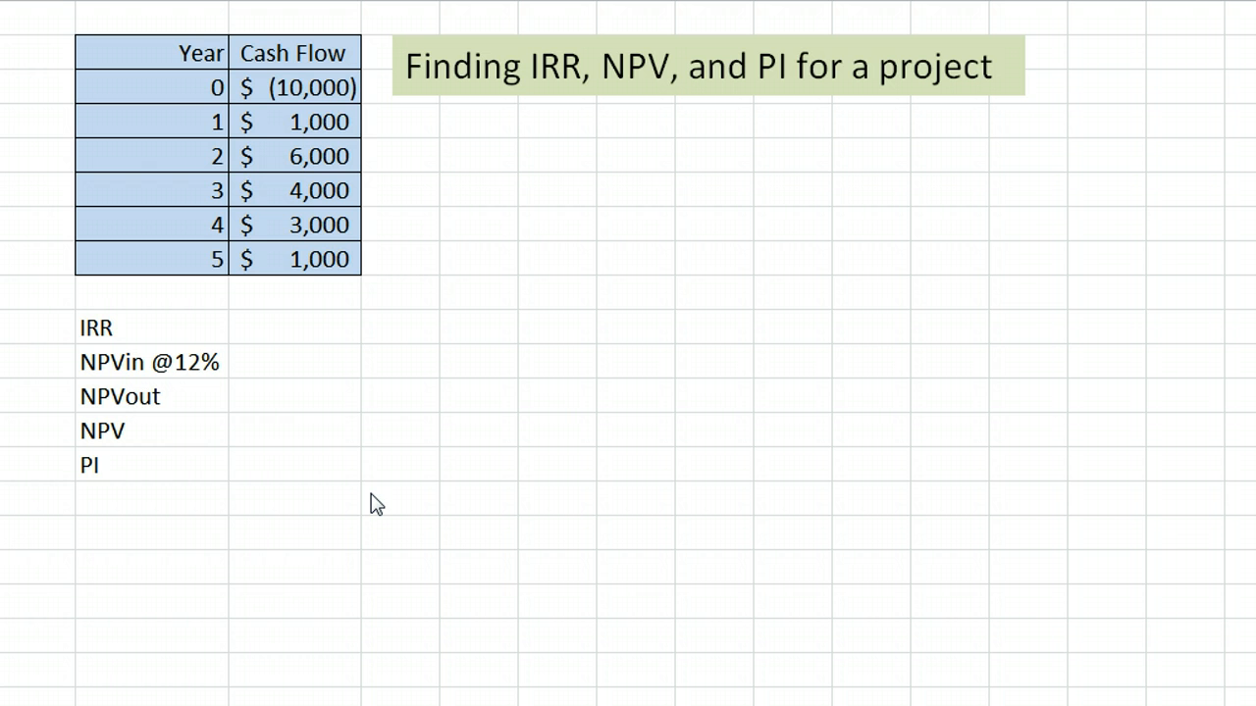
Step: Enter =IRR over the year 0–5 cash flows C3:C8, yielding 16.1%
click(149, 122)
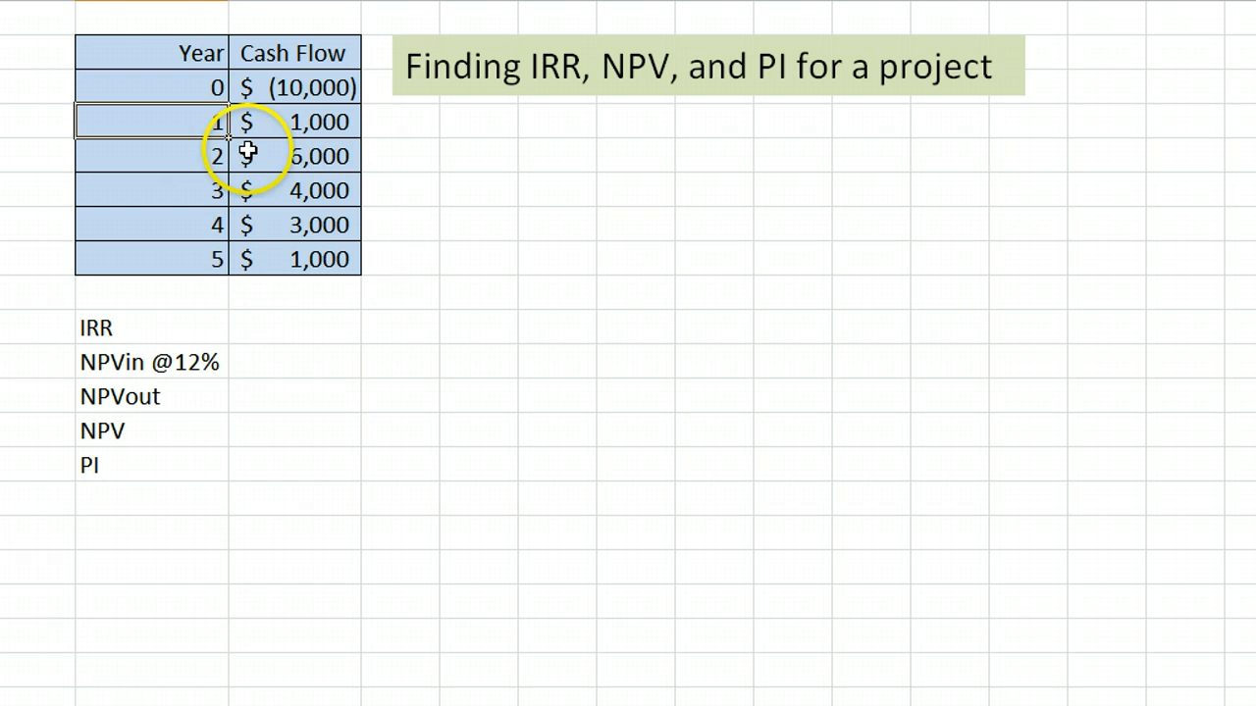
click(295, 328)
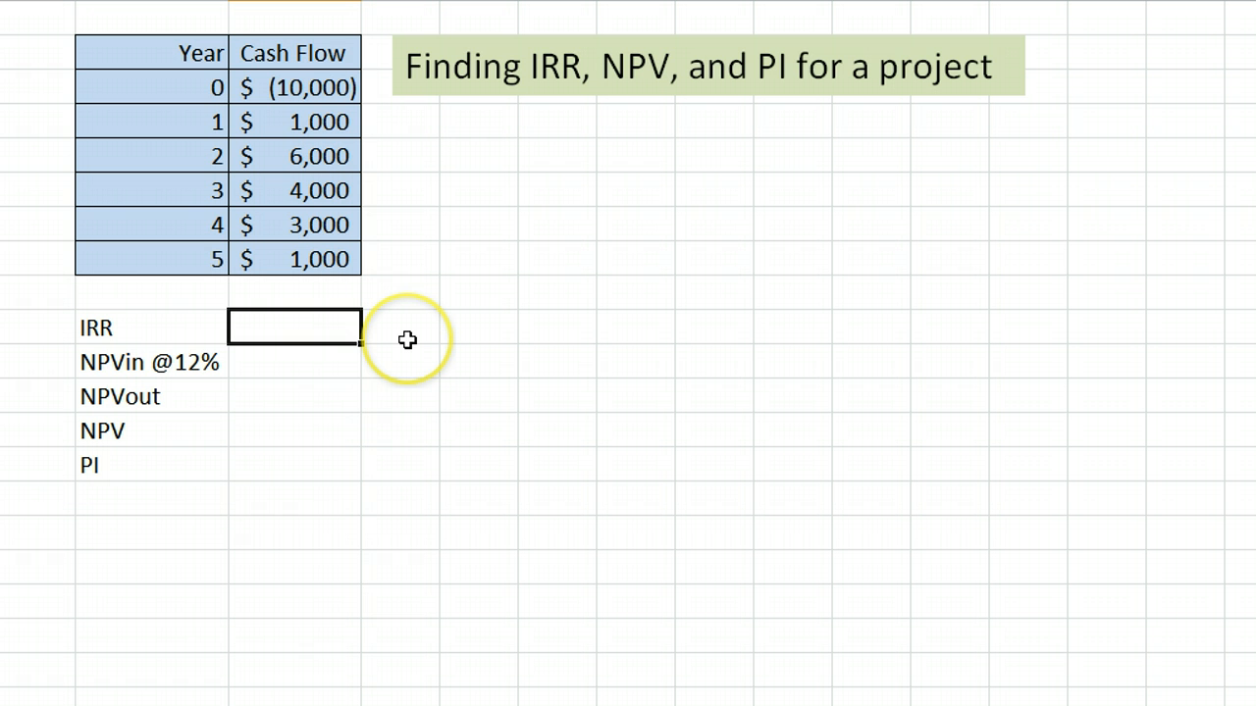
text(=irr)
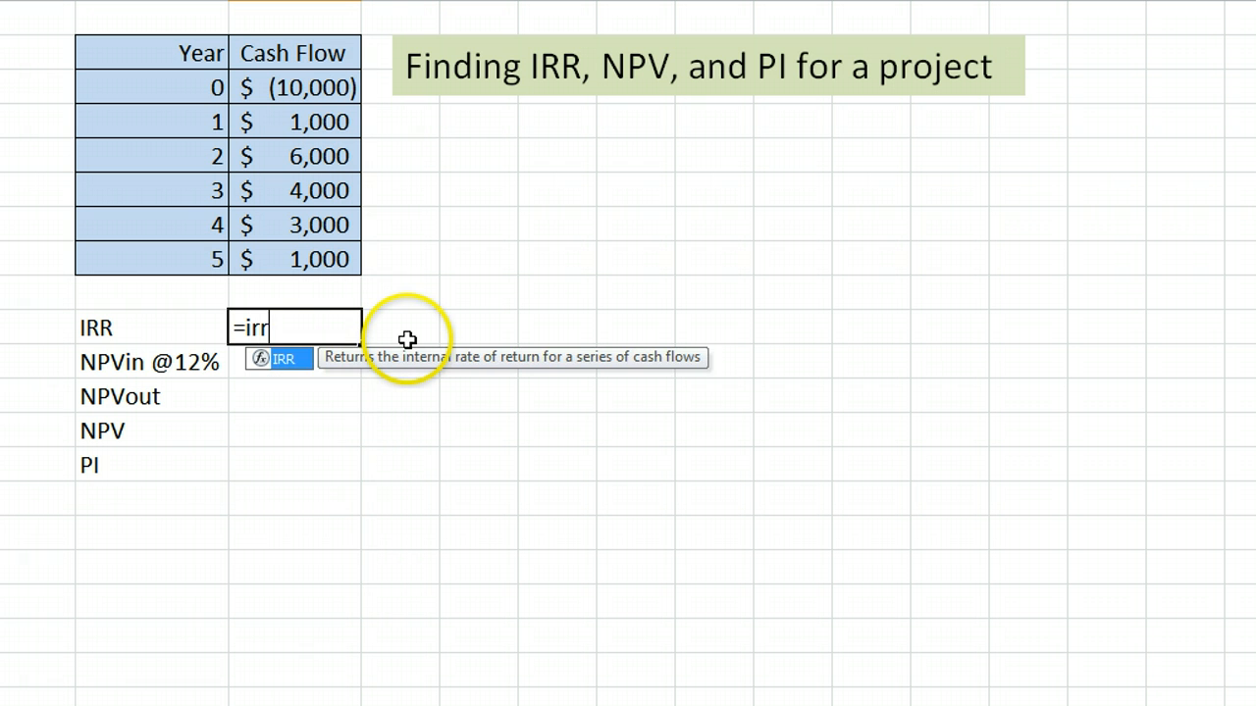
click(294, 86)
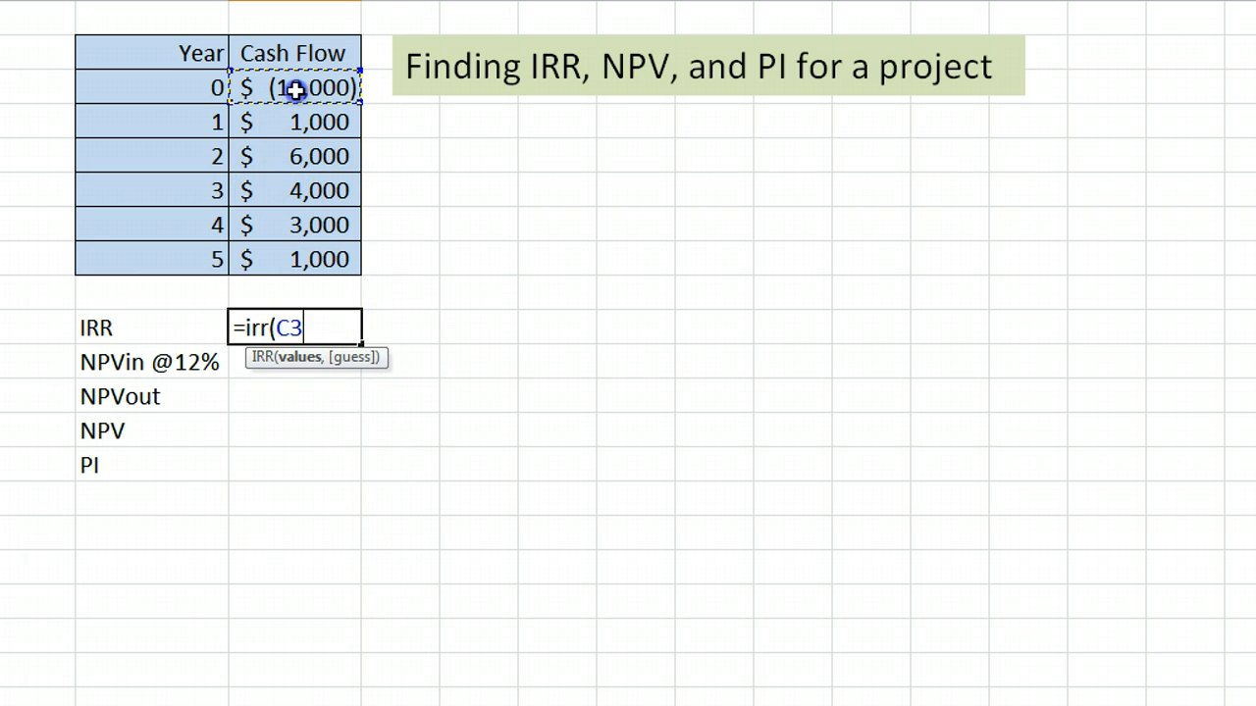
drag(294, 86, 304, 259)
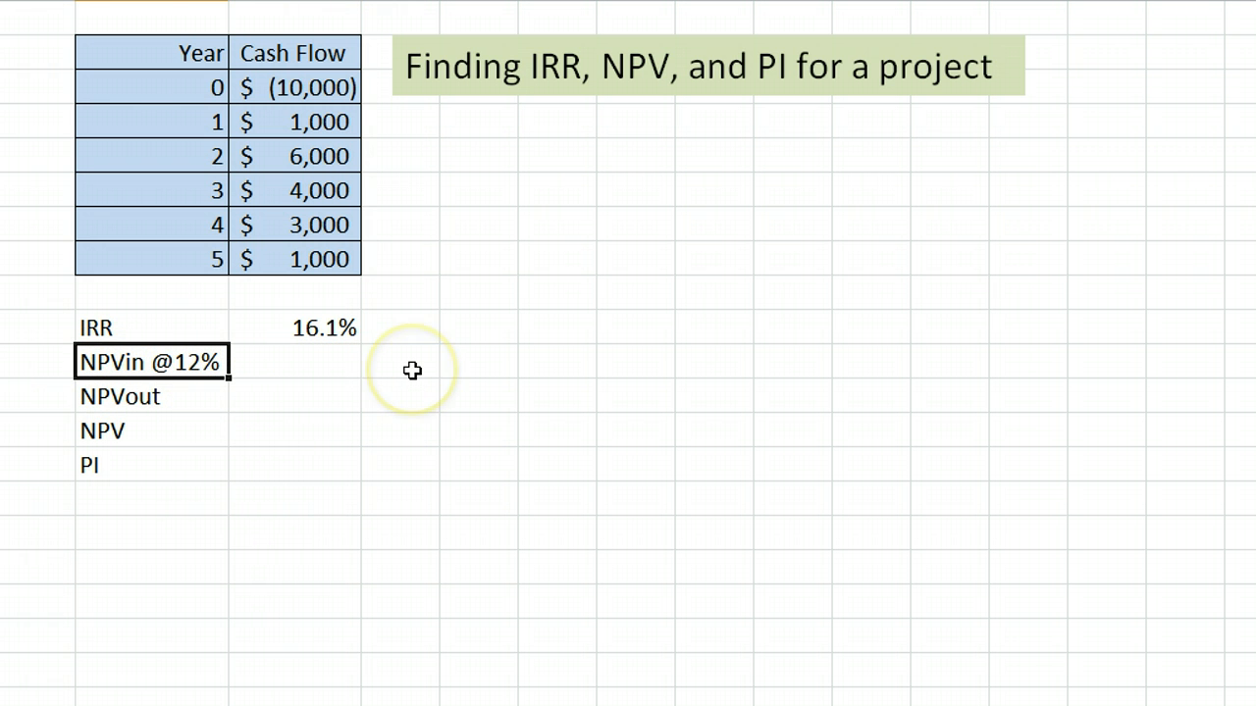
mouse_move(348, 369)
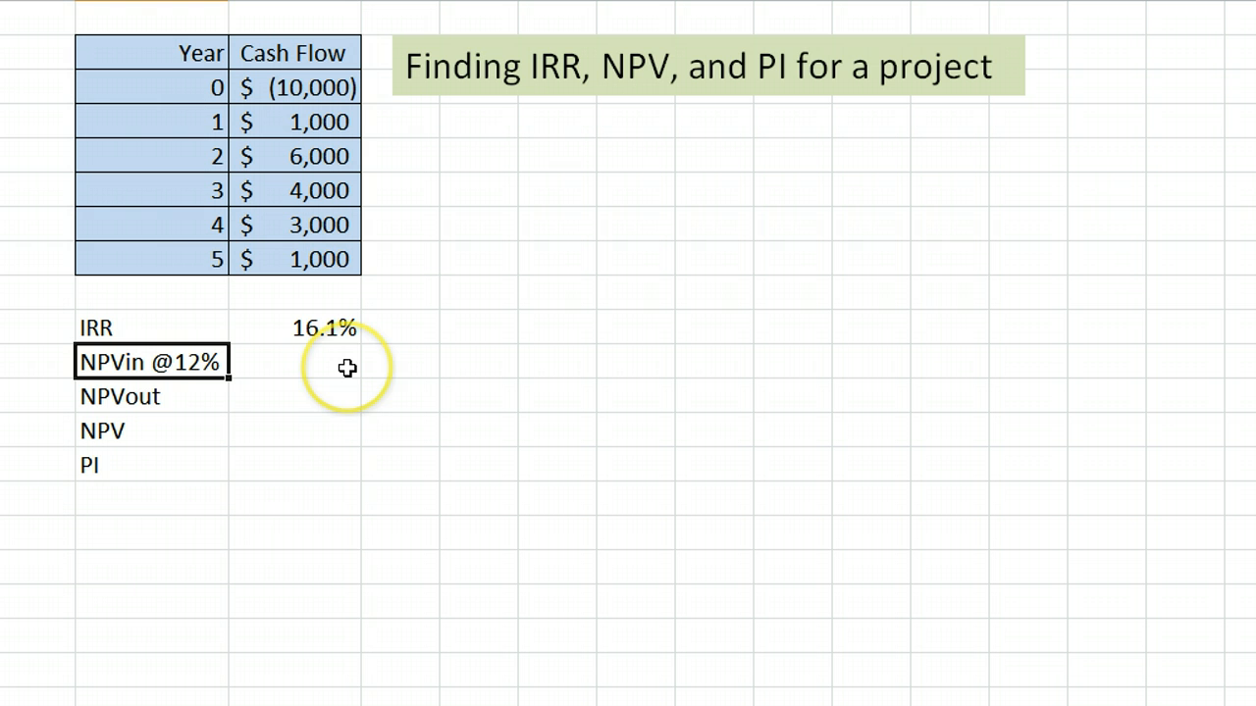
Step: Enter =NPV(0.12, C4:C8) for the year 1–5 inflows, giving $10,997
text(=np)
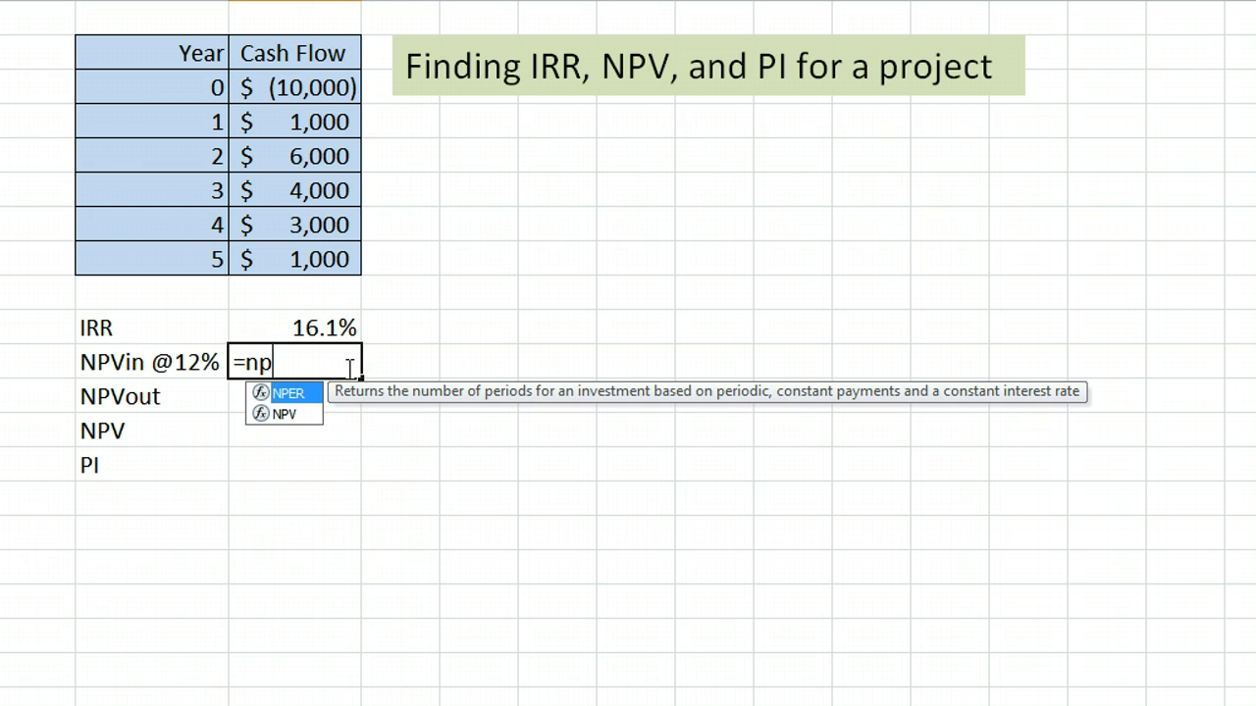
text(v)
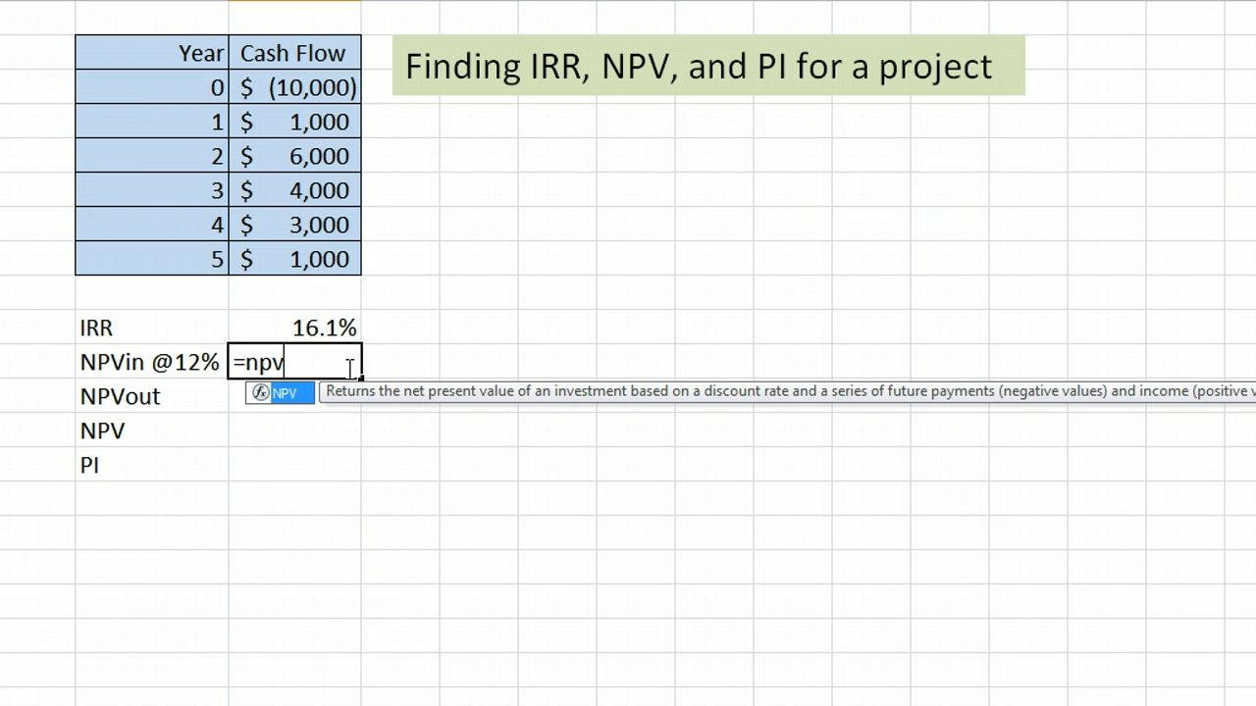
text(()
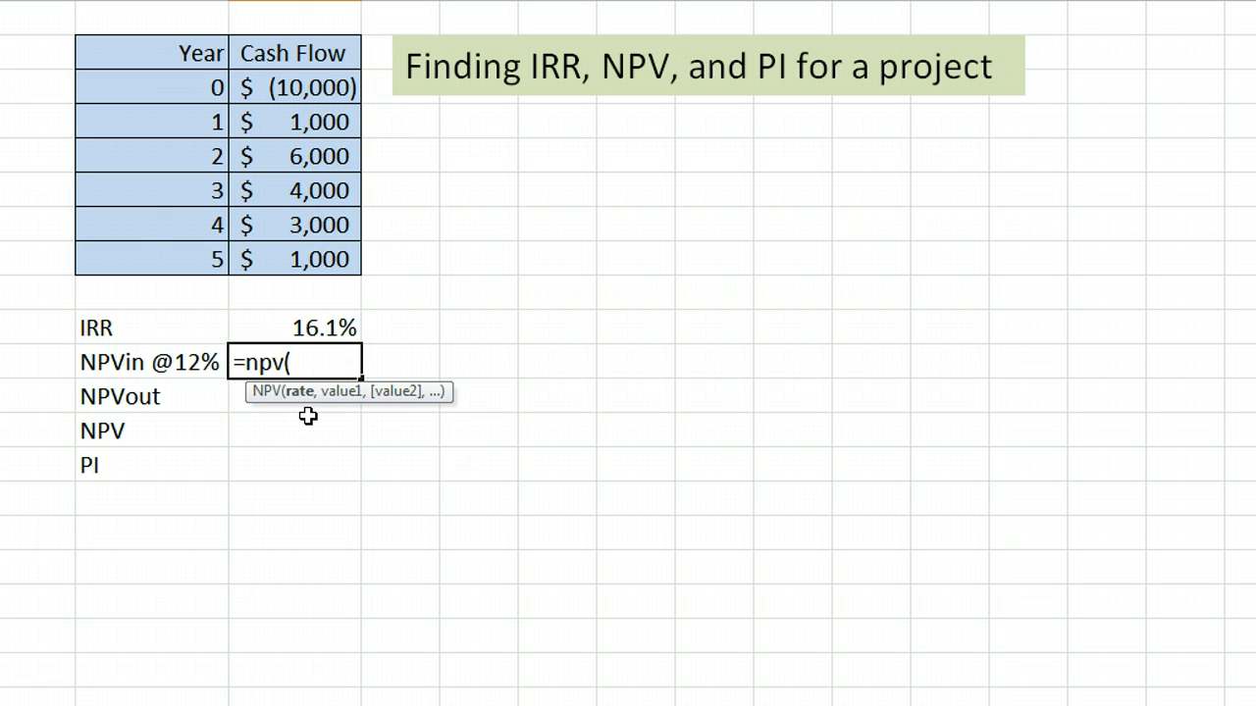
text(0.12)
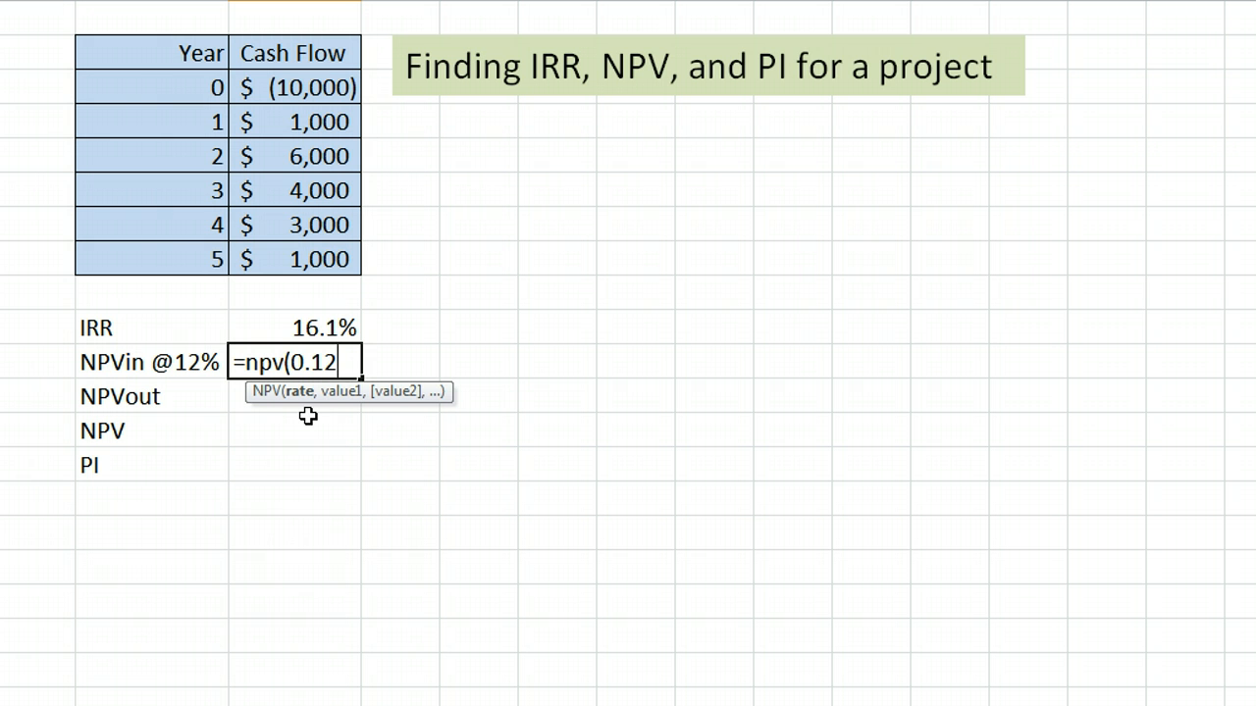
text(,)
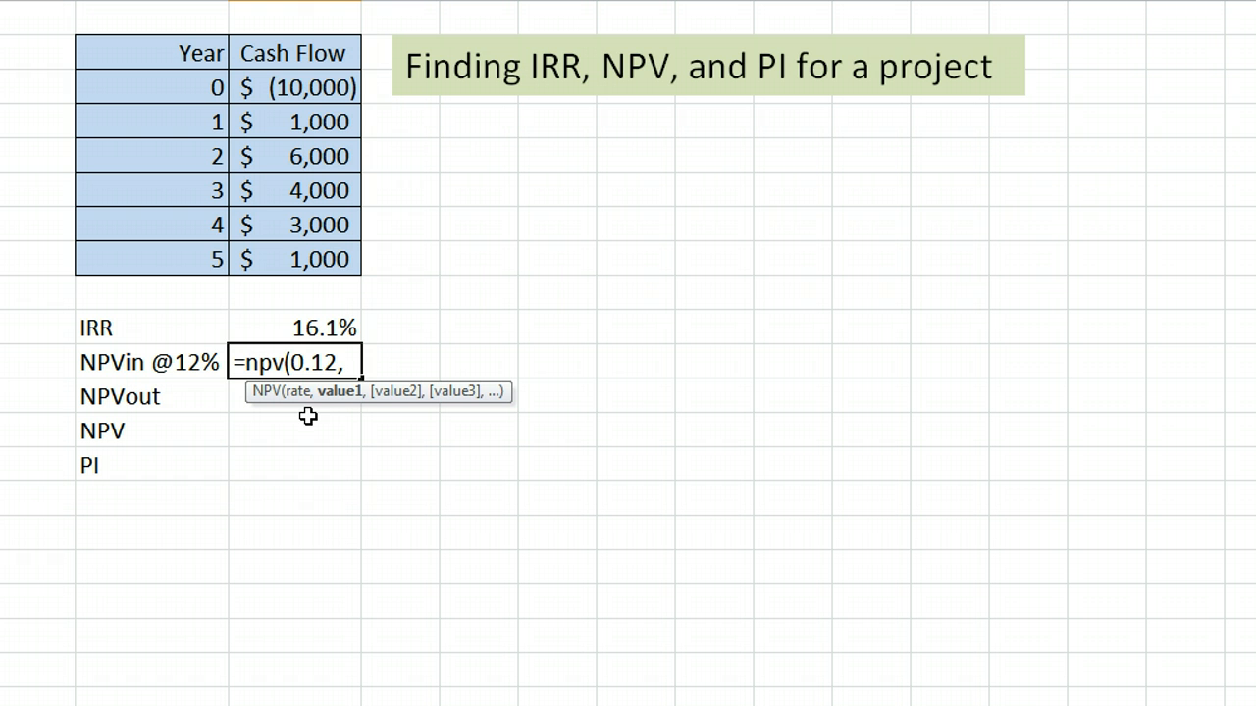
click(295, 122)
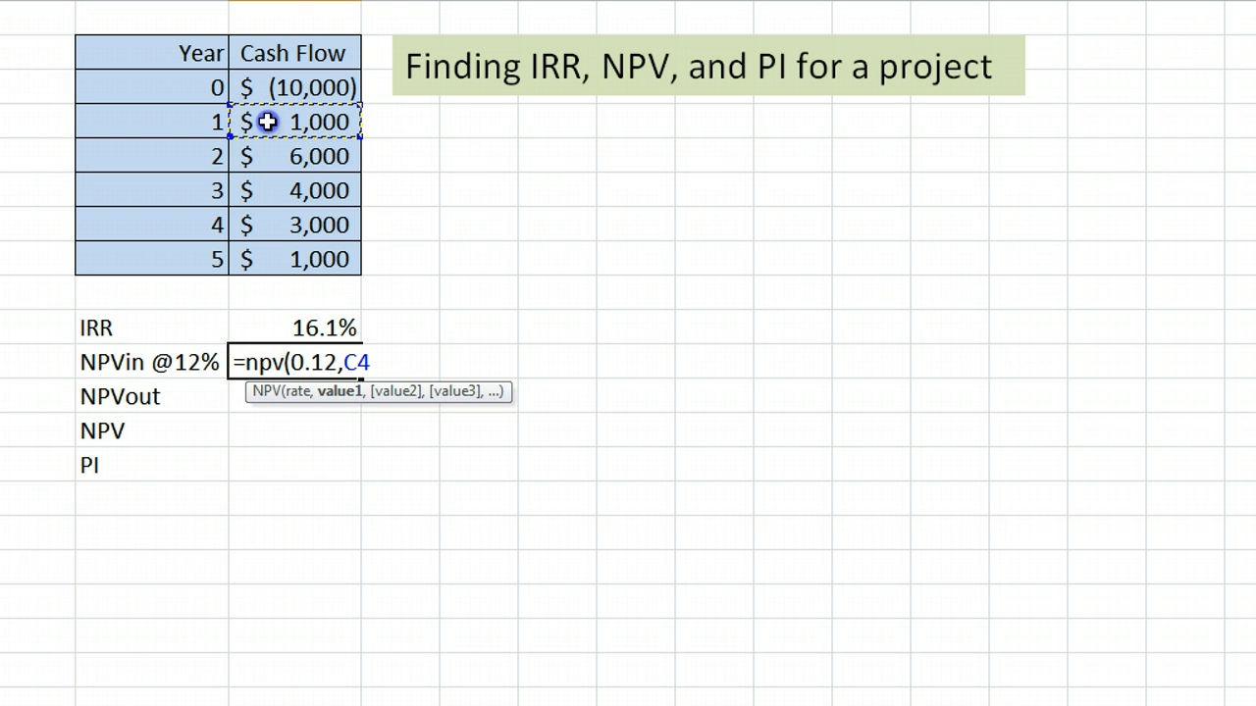
drag(292, 122, 292, 259)
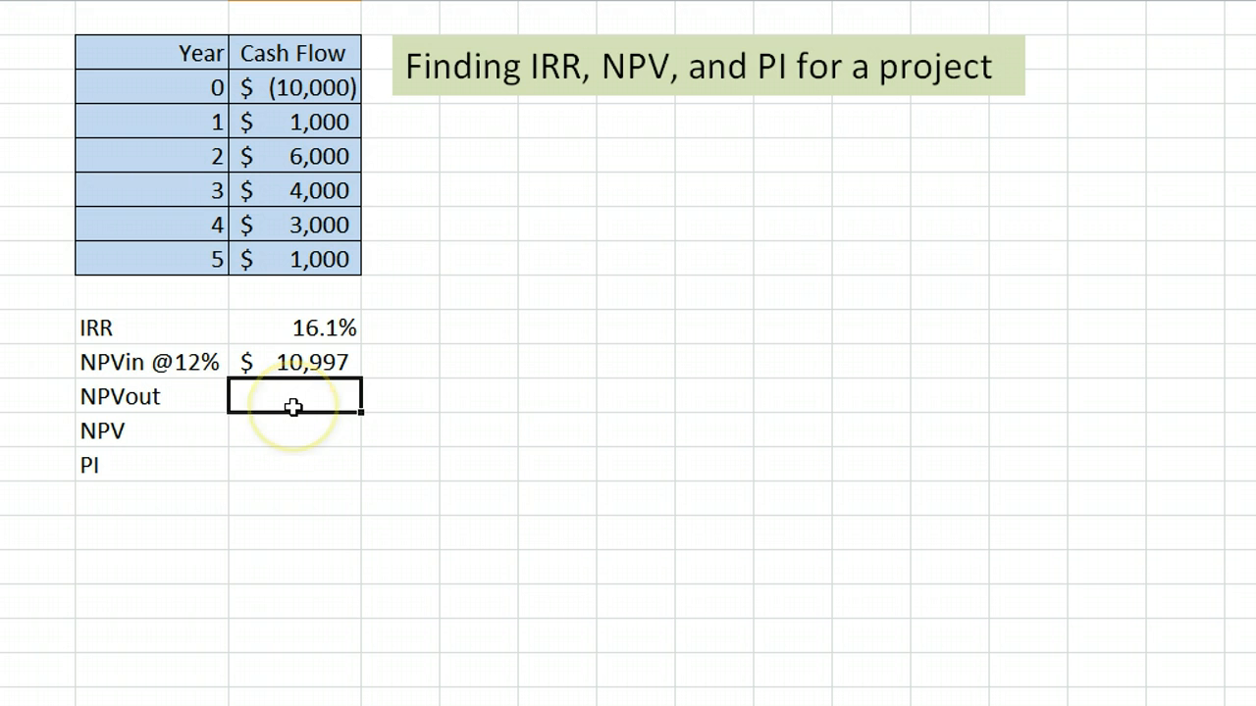
mouse_move(173, 86)
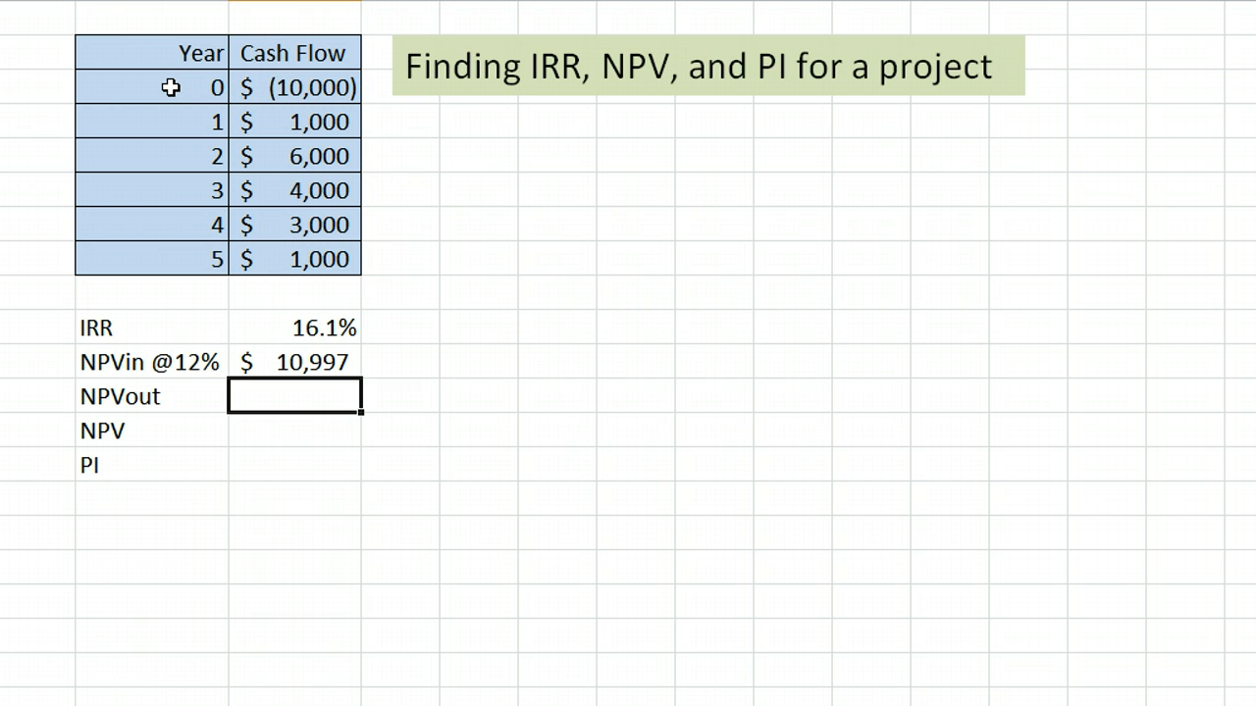
Step: Enter 10000 as the NPVout outflow and begin the NPV formula with =
text(100000)
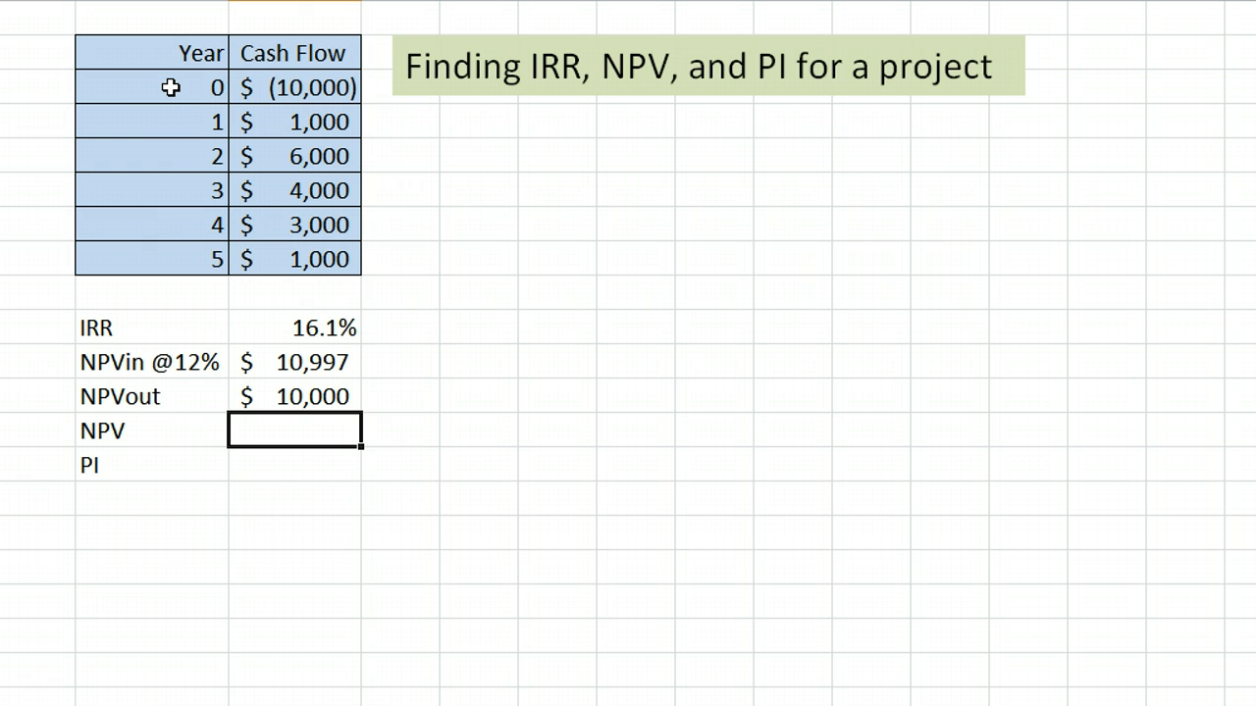
text(=)
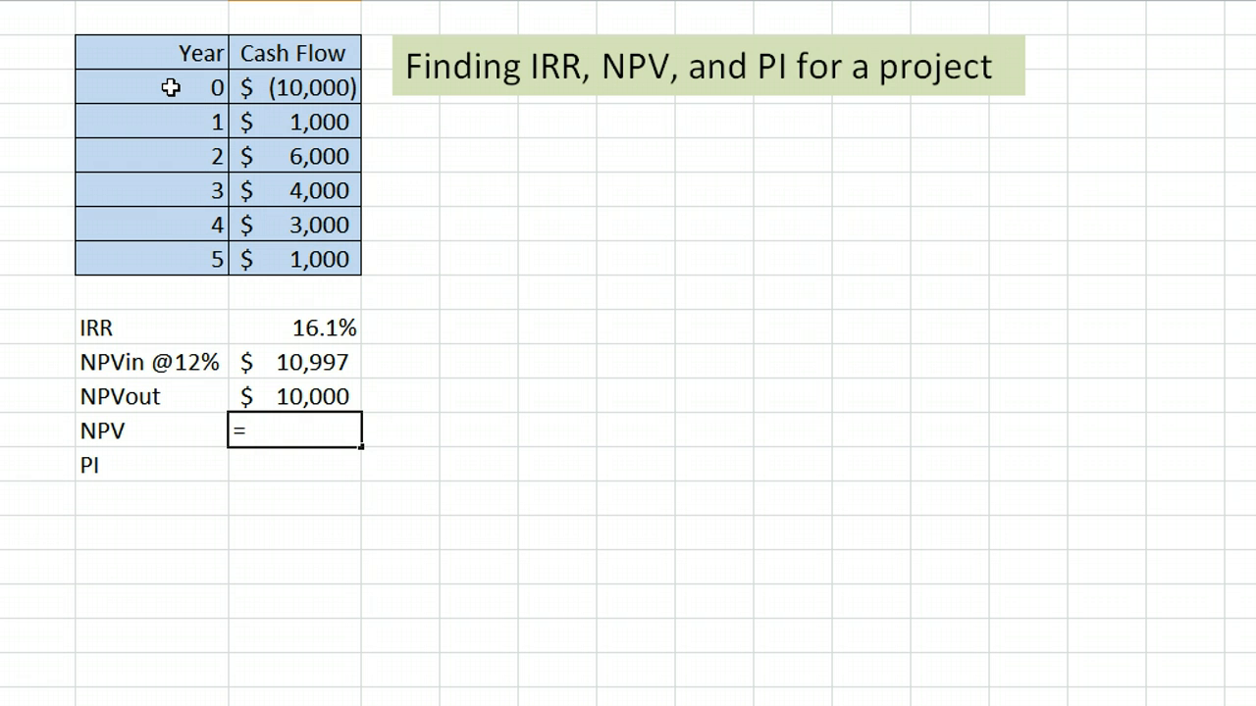
Step: Reference the $10,997 NPVin cell and add a minus sign in the NPV formula
click(295, 361)
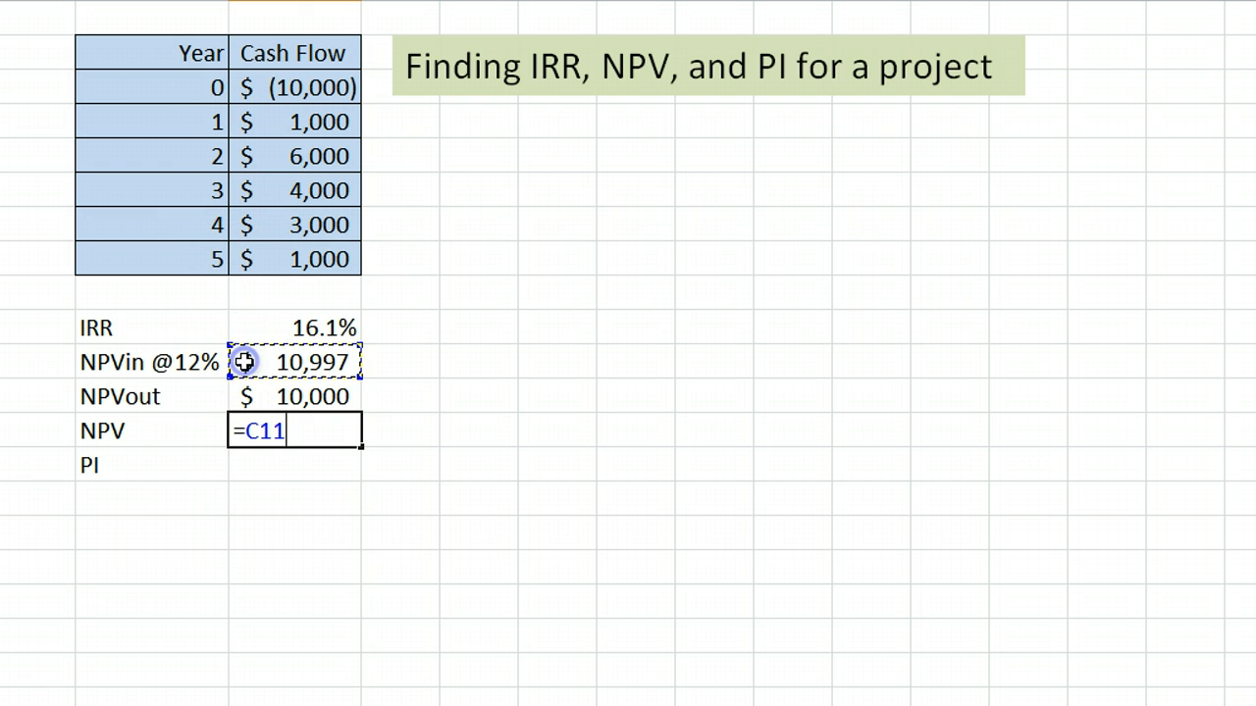
text(-)
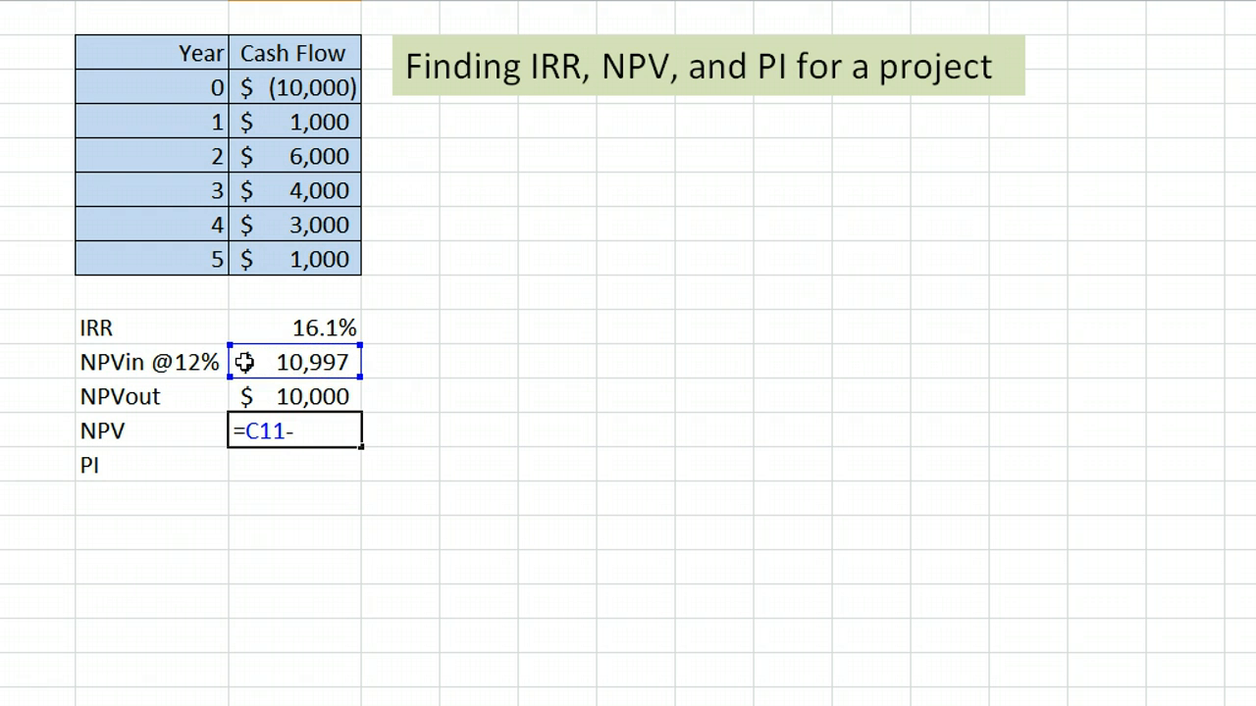